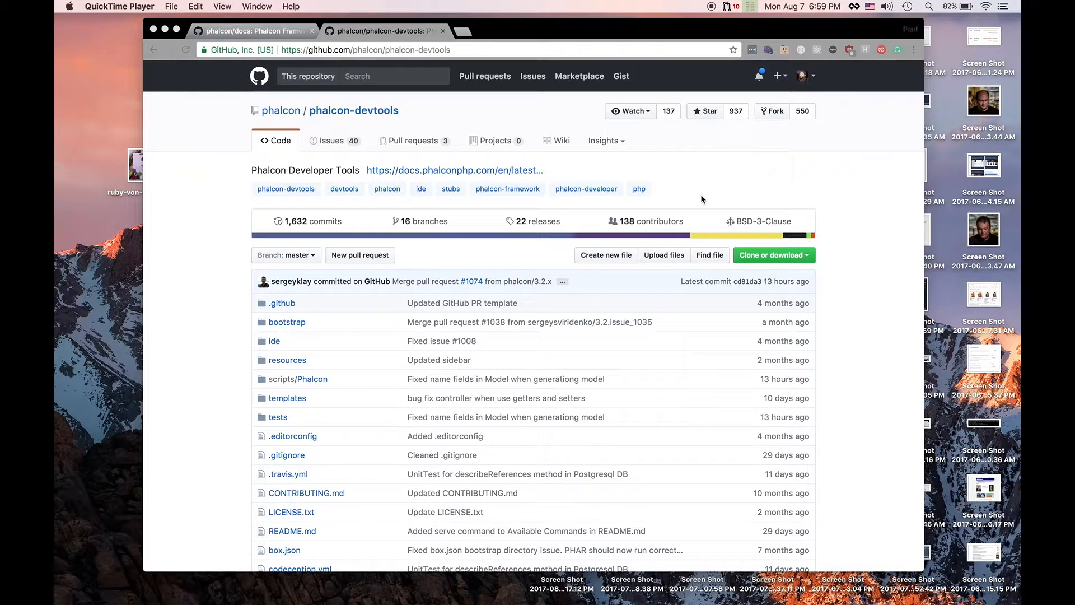
Scroll the phalcon-devtools README down to its 'Installing via Composer' section.
scroll(down, 3)
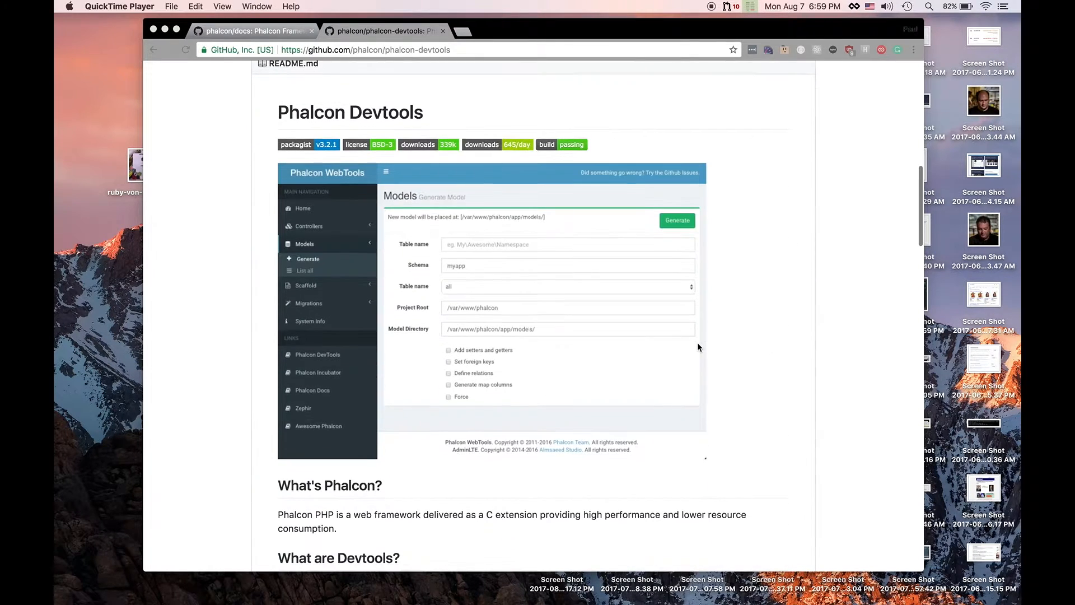
scroll(down, 3)
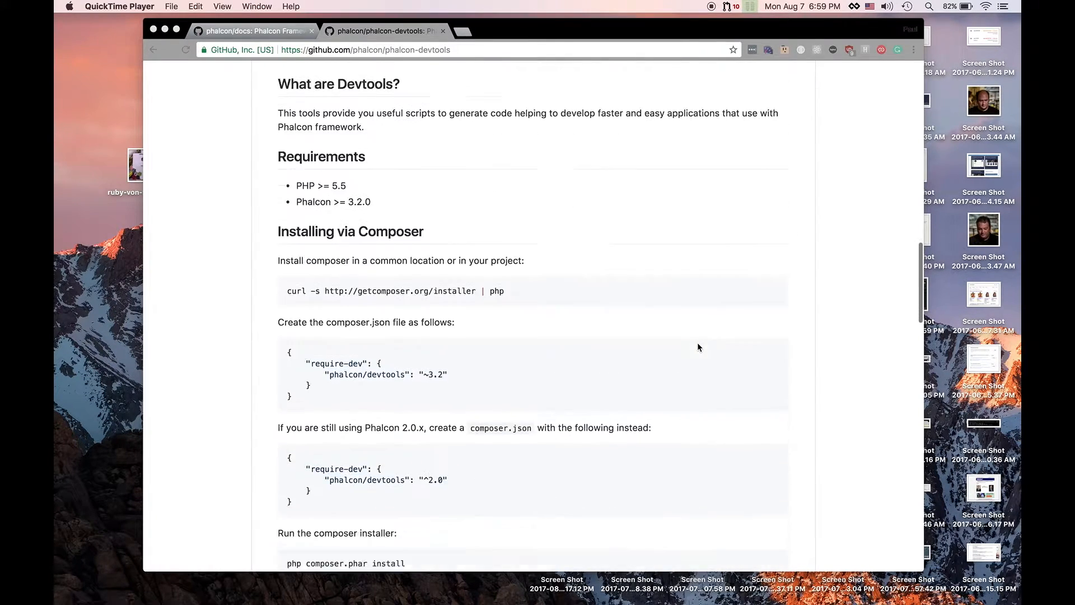
scroll(down, 3)
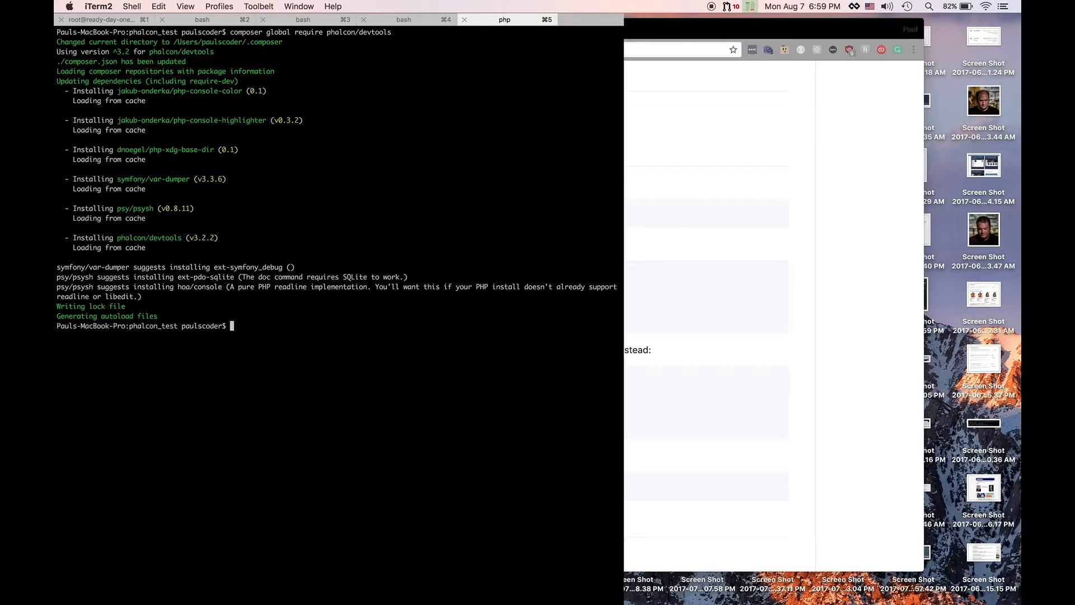
Run phalcon in the terminal to list the DevTools 3.2.0 commands.
click(504, 19)
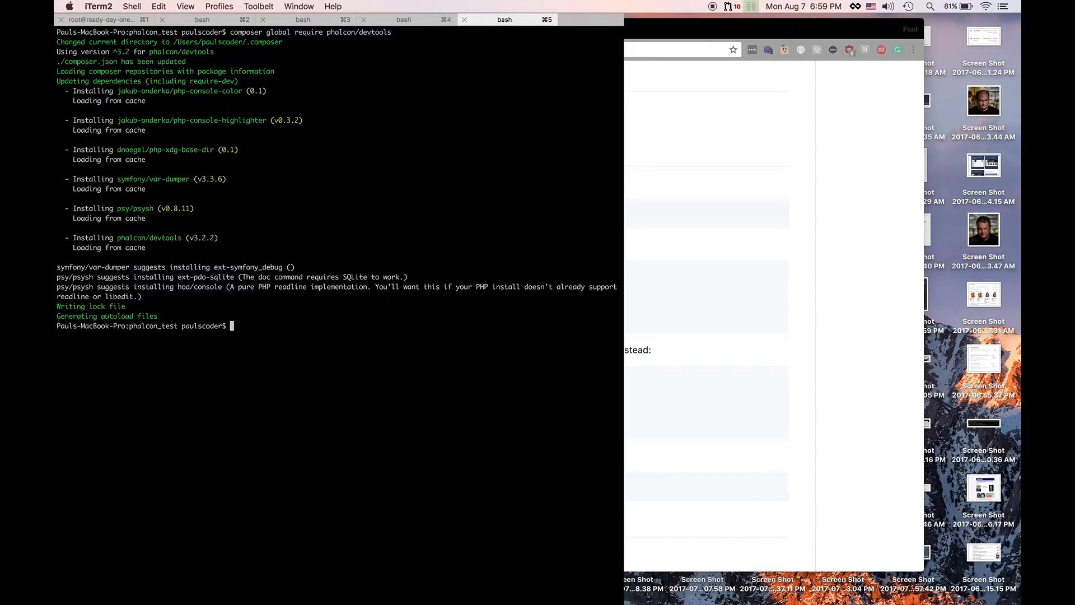
text(phalcon)
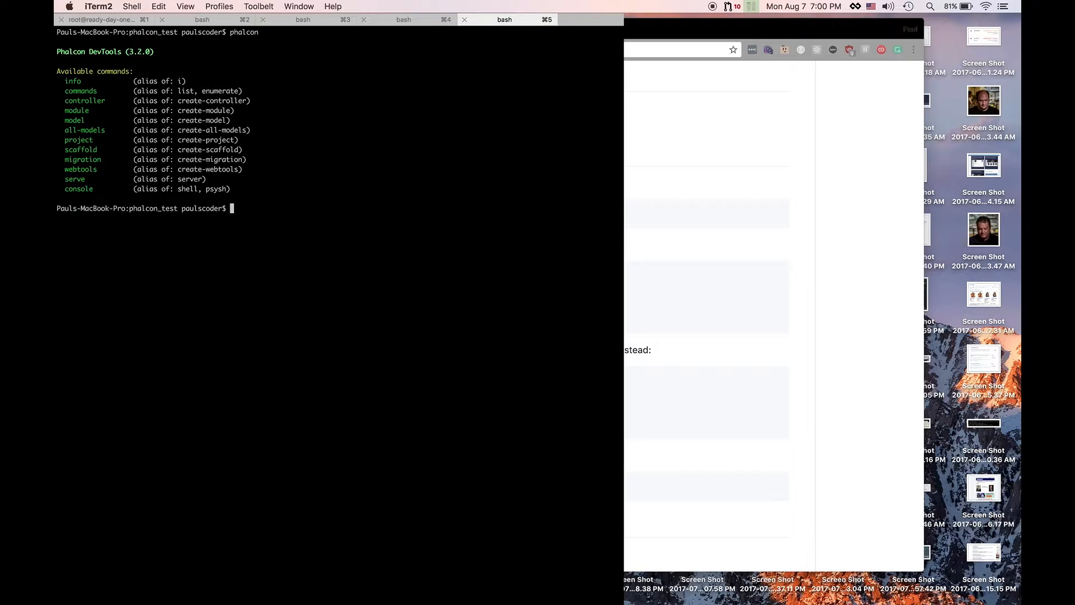
Run 'phalcon project' to show the project command's usage, example and options.
text(phalcon project)
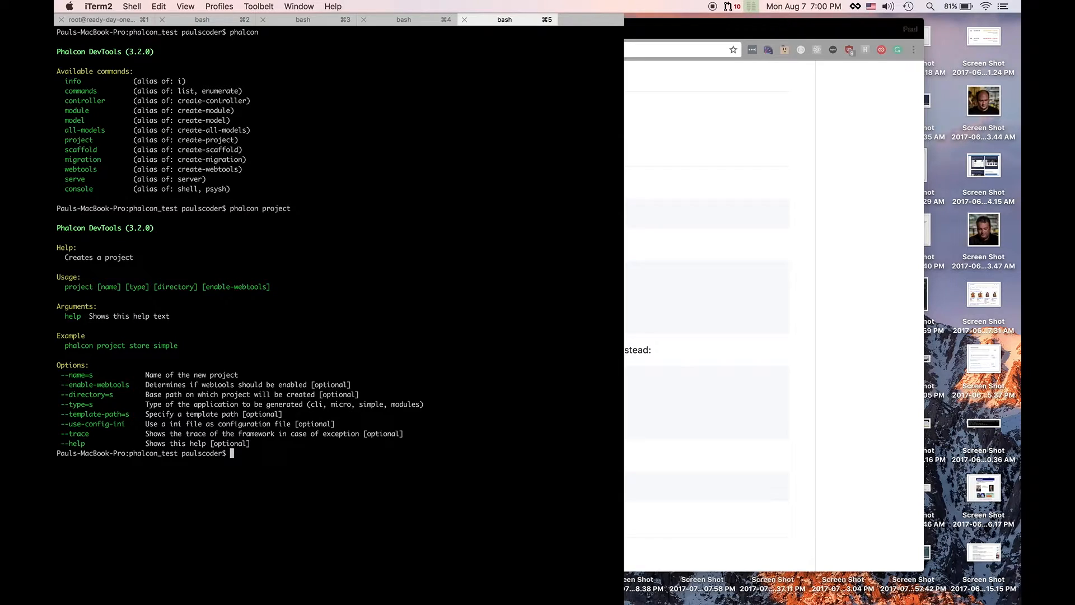
Run 'phalcon project new_project simple .' and cd into new_project.
text(phalcon project)
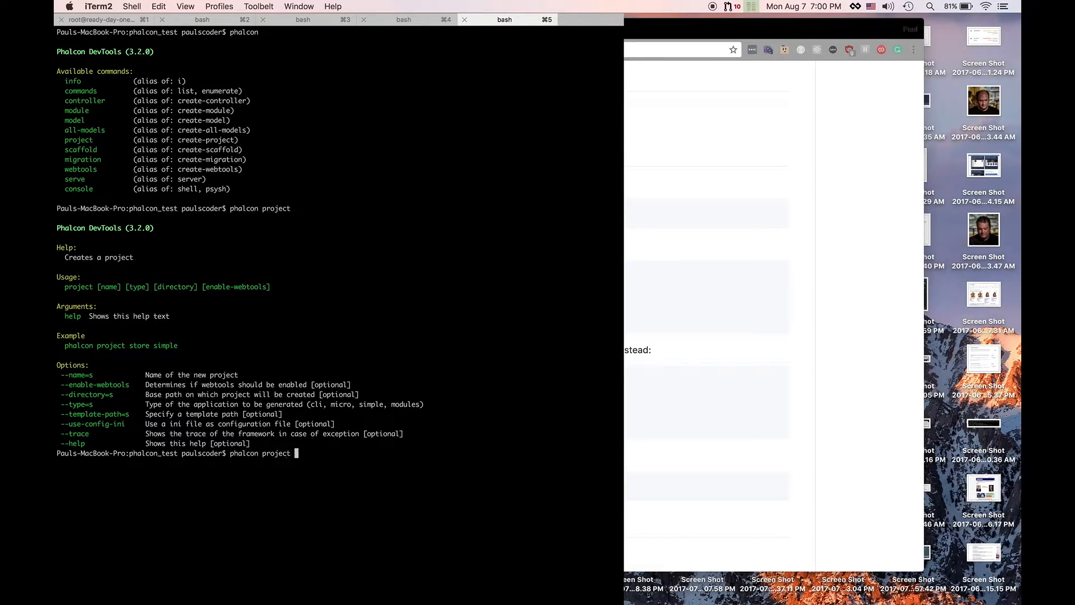
text(ne)
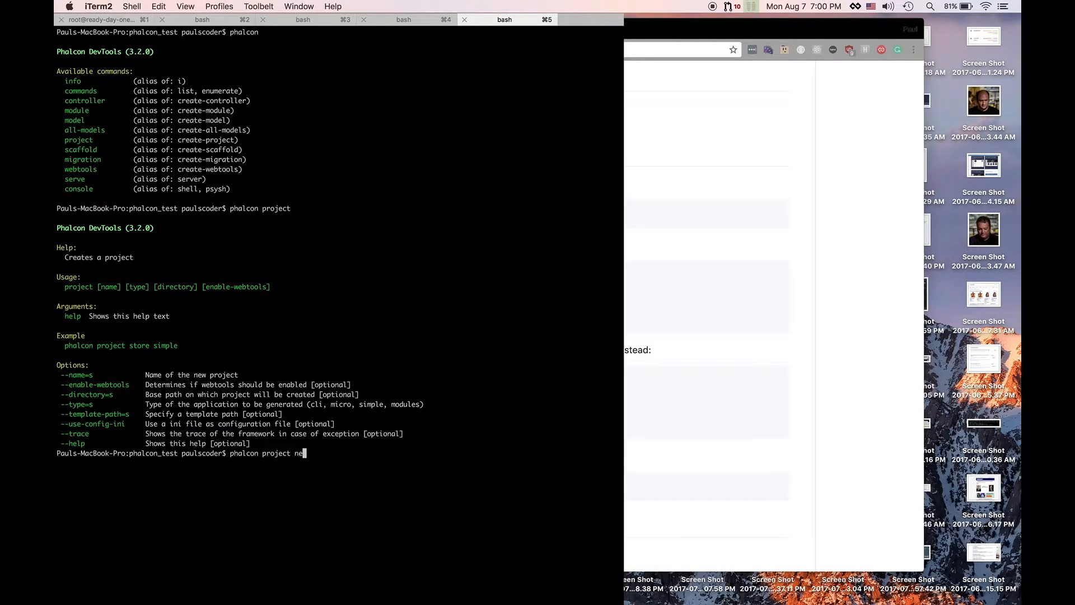
text(w_project)
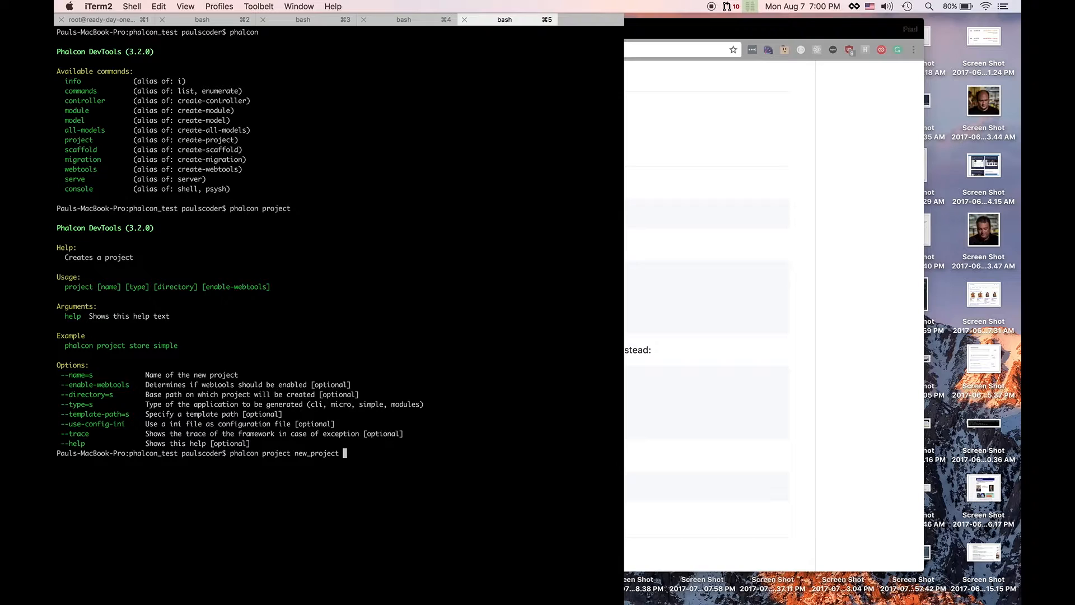
text(simple)
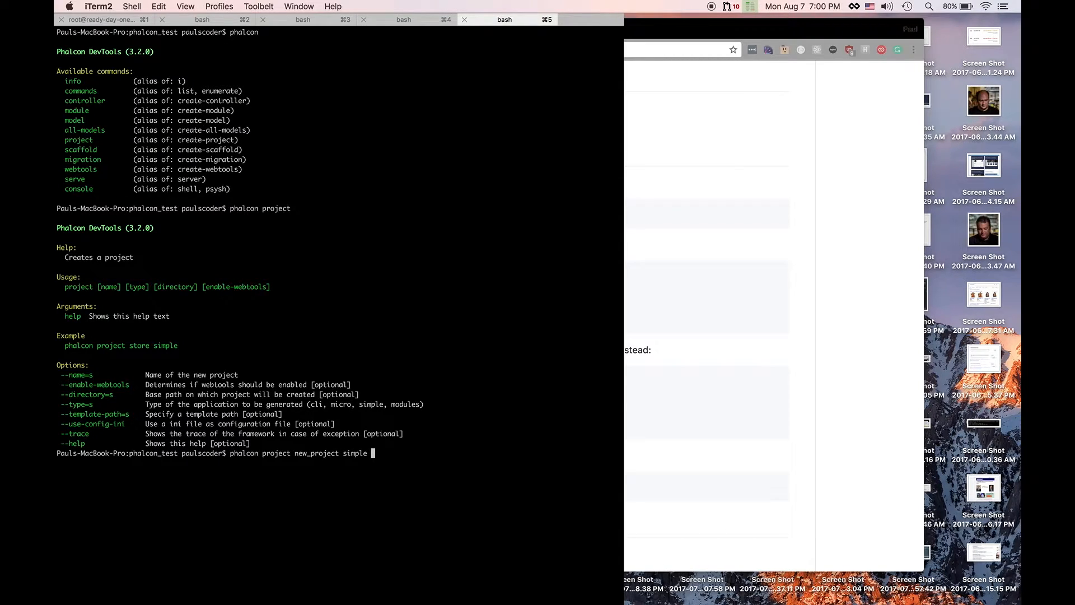
text(.)
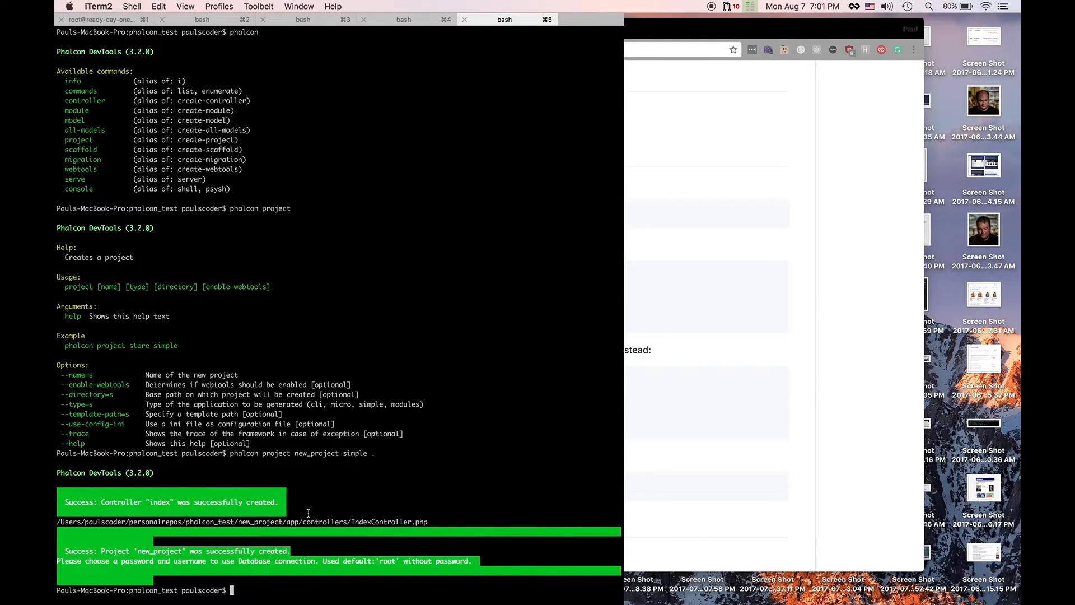
text(cd new_project/)
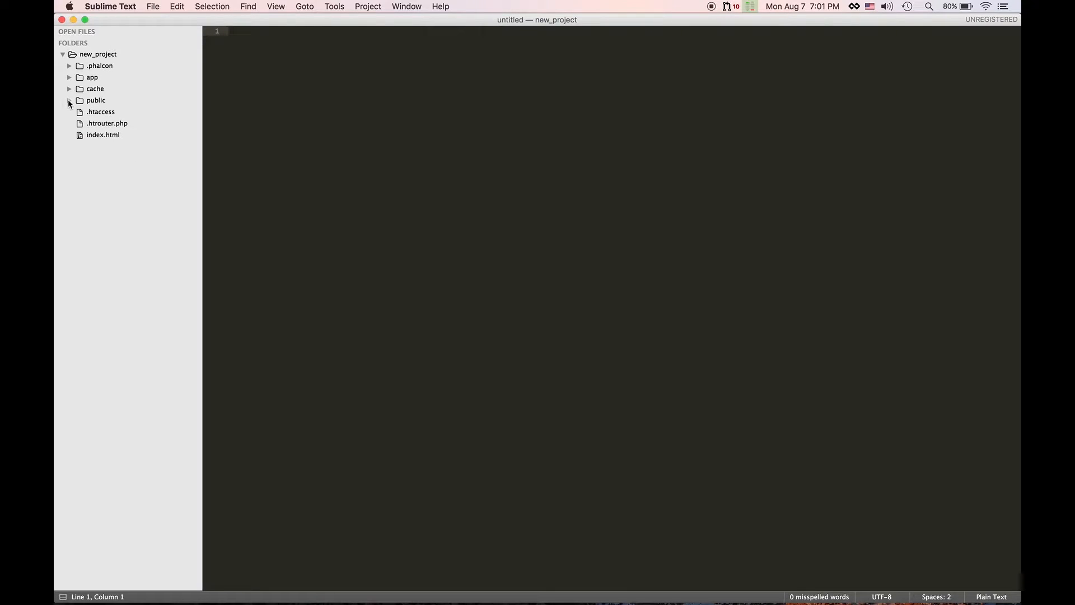
Inspect the public folder, then expand app and its controllers folder in the sidebar.
click(95, 100)
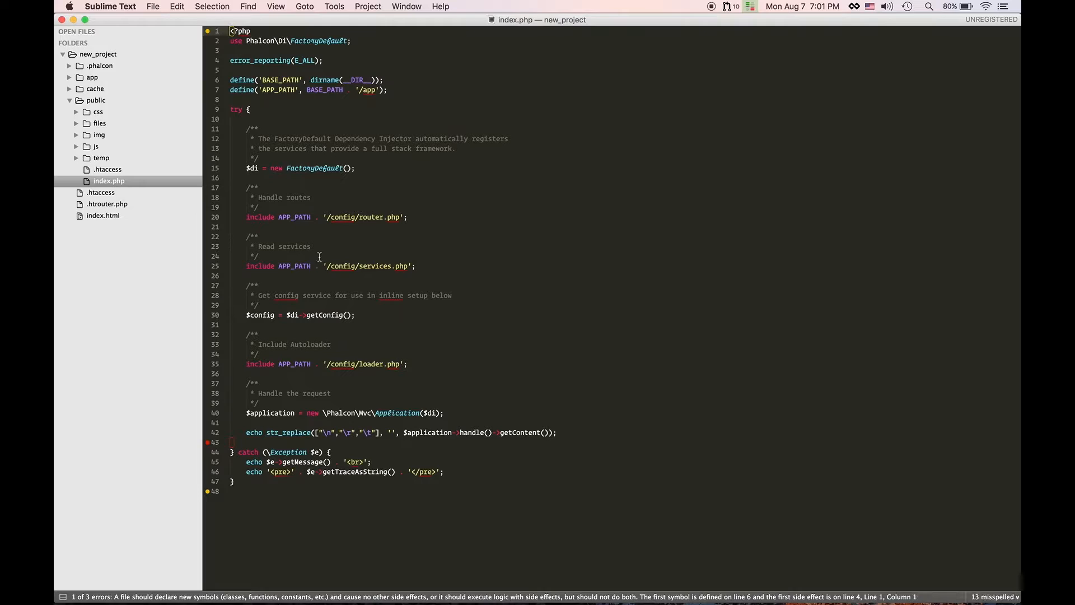
click(107, 204)
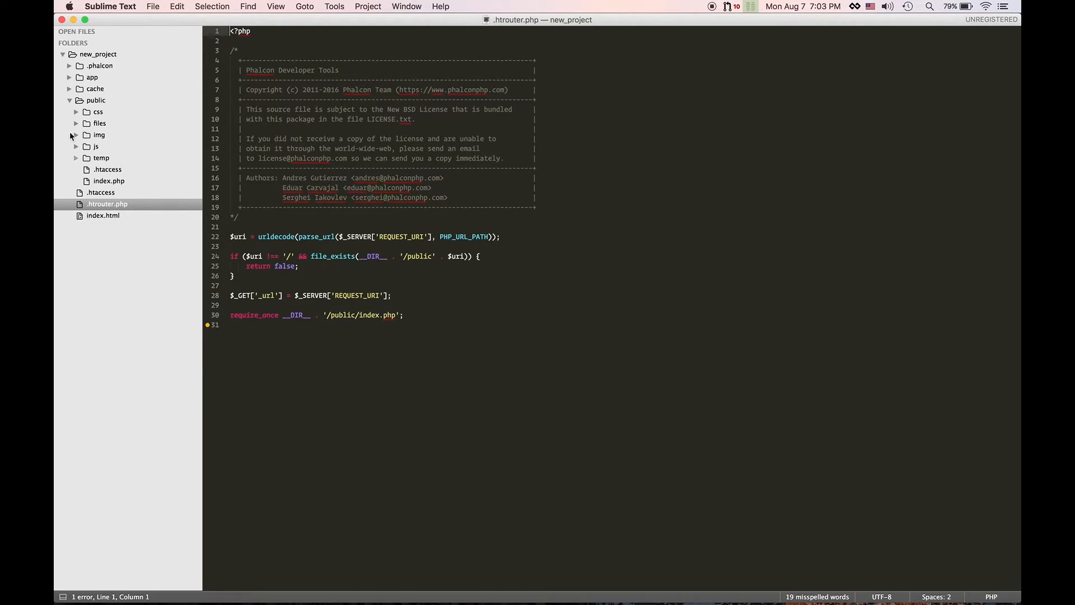
click(70, 77)
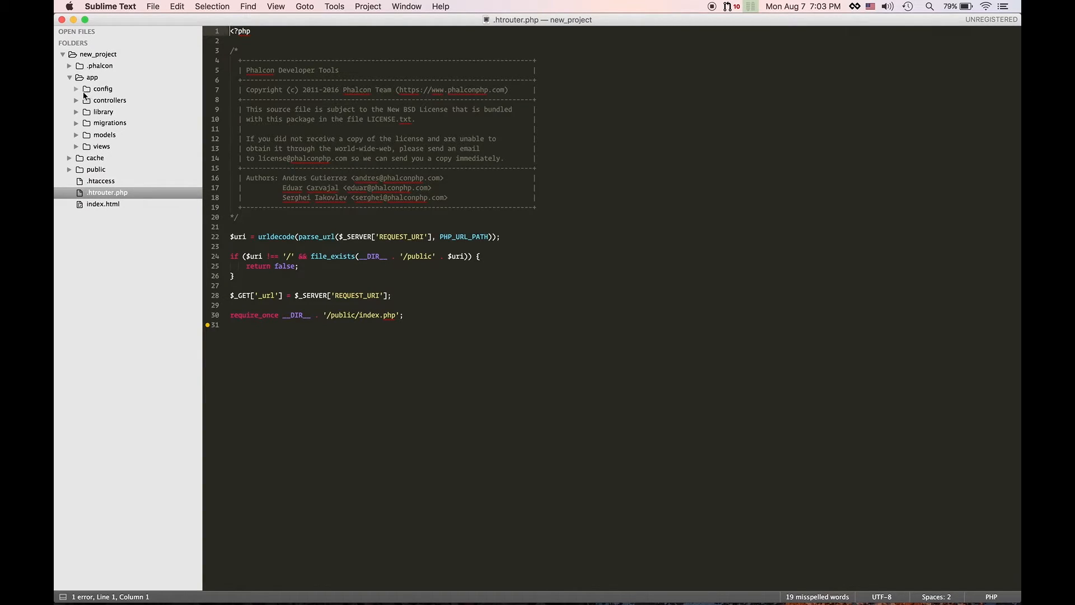
click(131, 123)
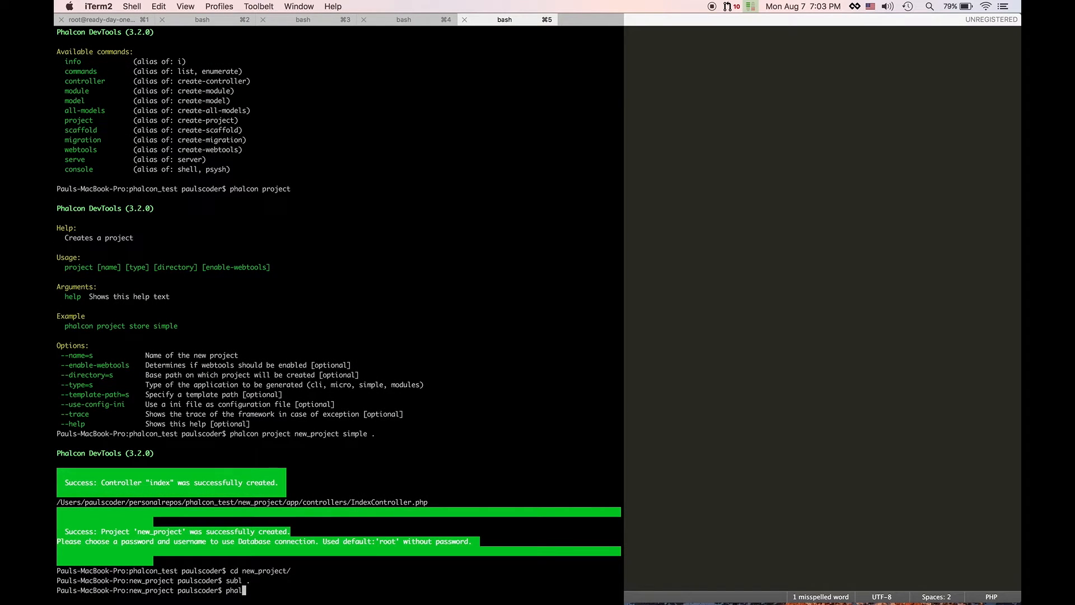
Run 'phalcon serve help' to show the development server's options and defaults.
text(phalcon serve hel)
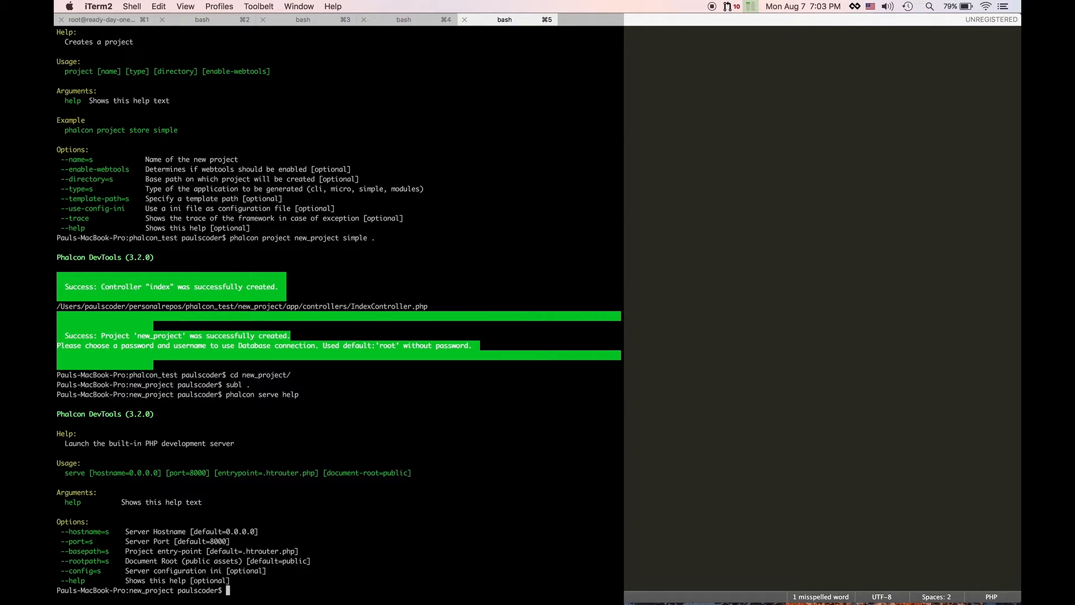
text(phalcon)
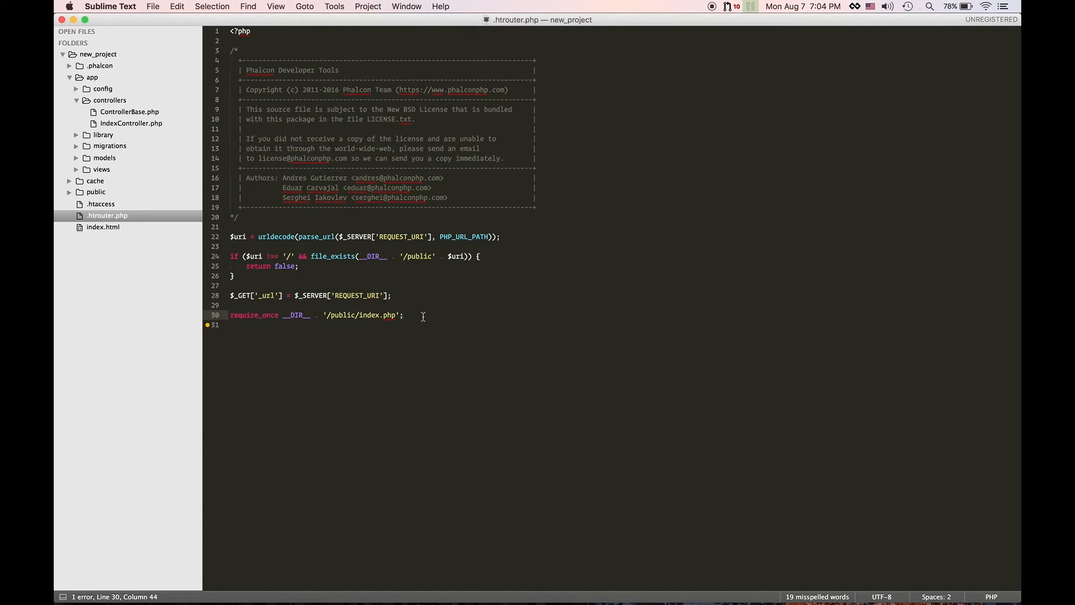
mouse_move(449, 298)
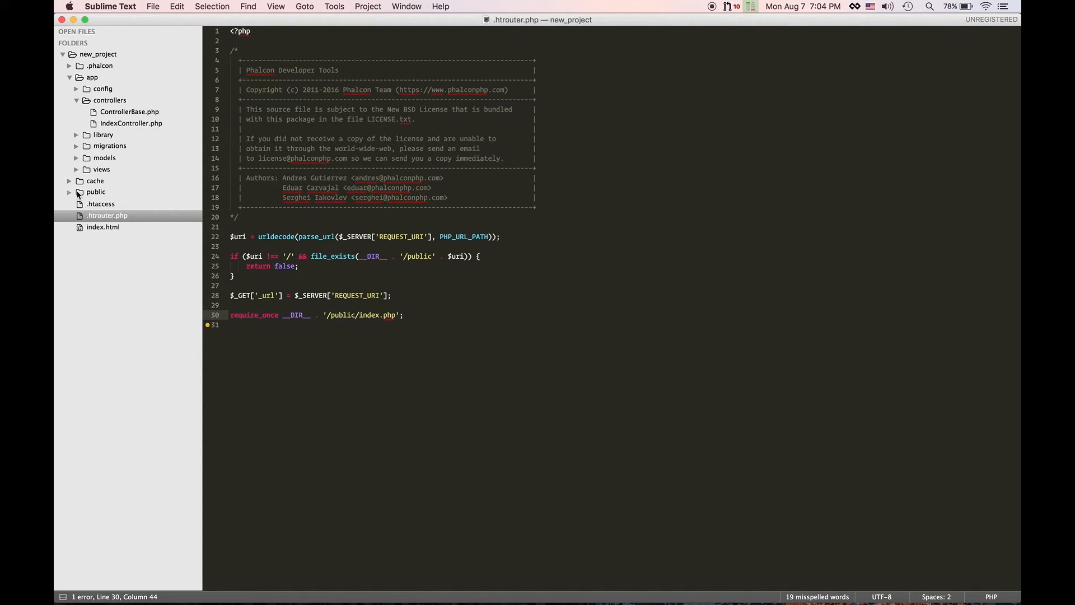
Expand the public folder in the Sublime Text project tree.
click(76, 192)
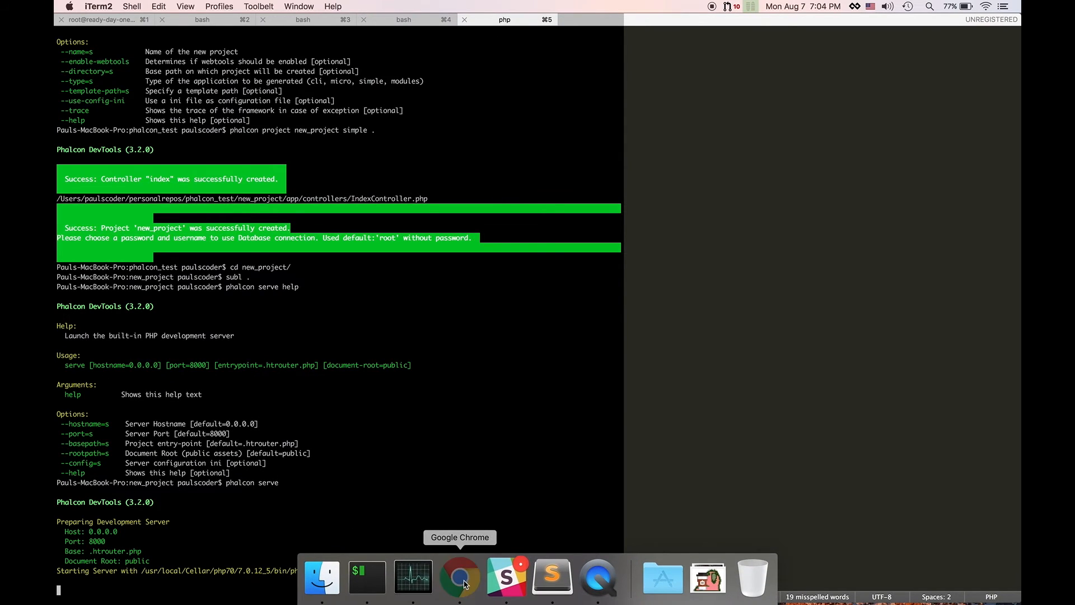
Switch to Chrome and load localhost:8000 in a new tab.
click(461, 577)
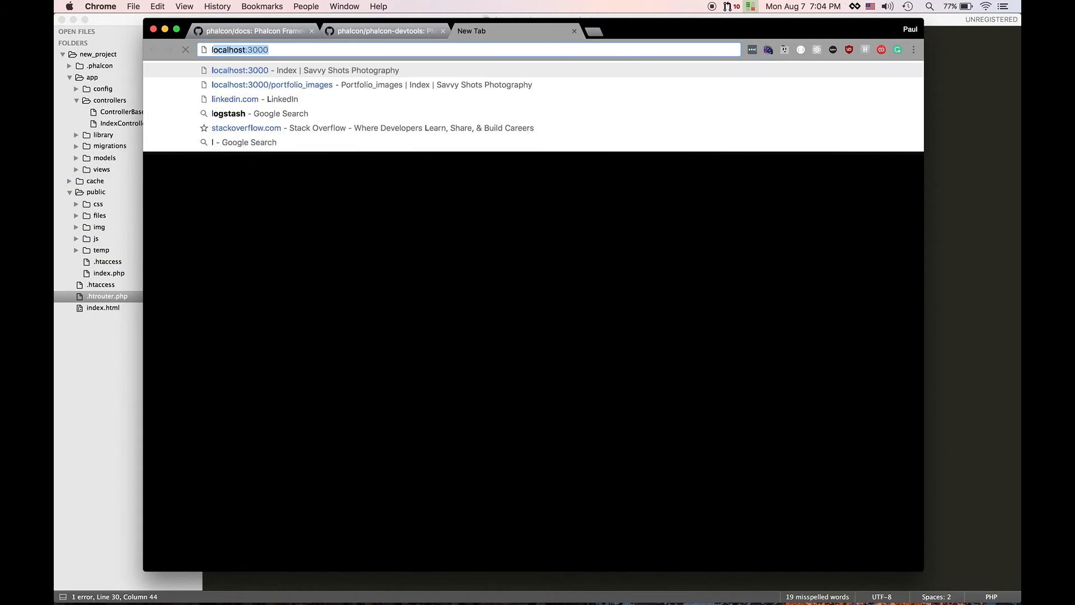
text(localhost:80)
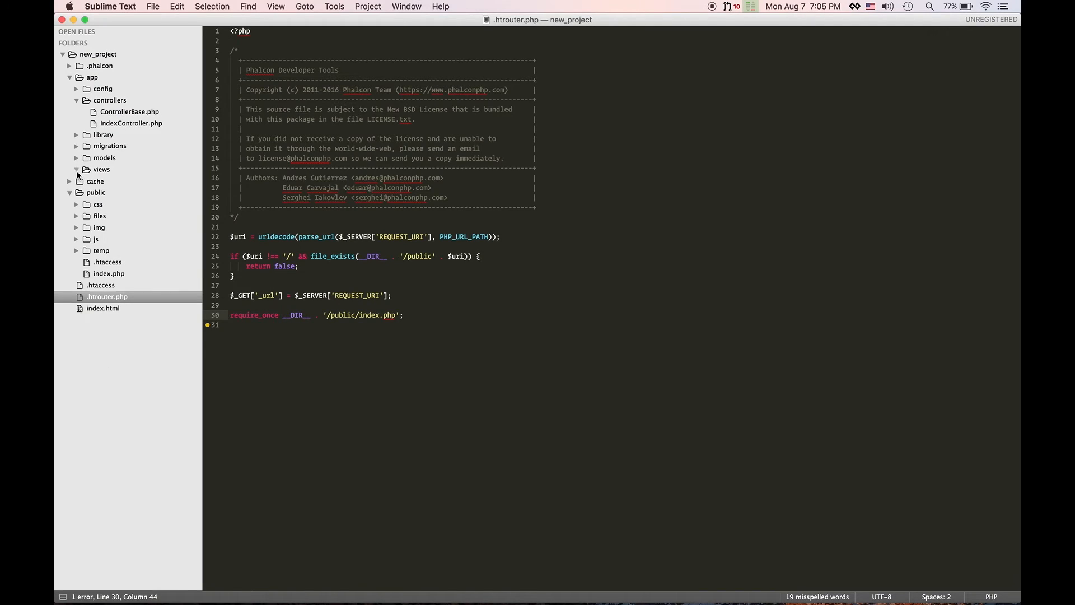
Append an 'I HEART PHALCON' line to views/index/index.volt and save it.
click(100, 169)
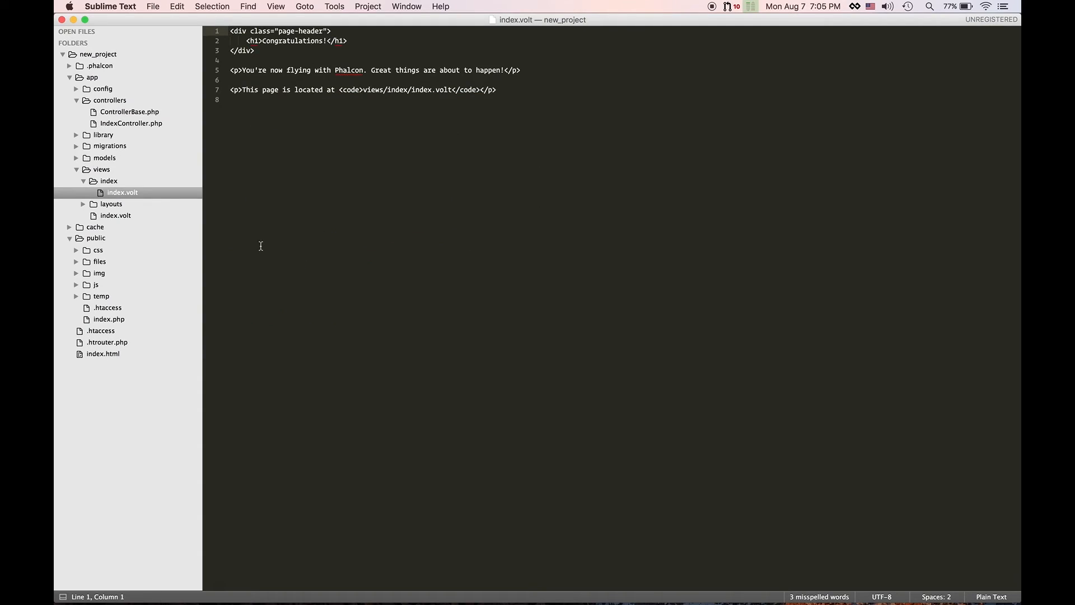
key(enter)
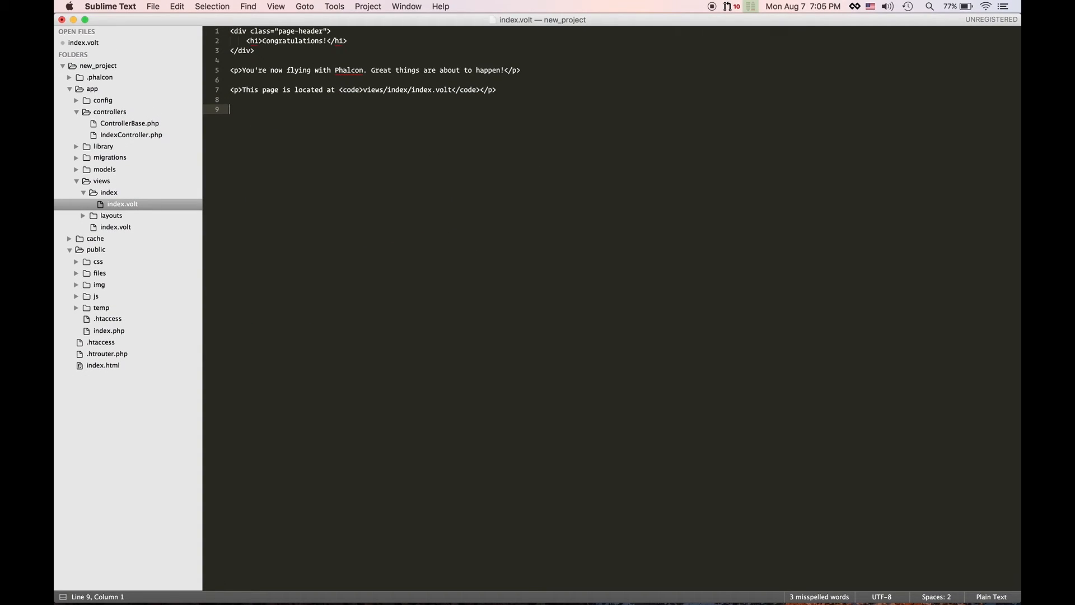
text(I HEART PHA)
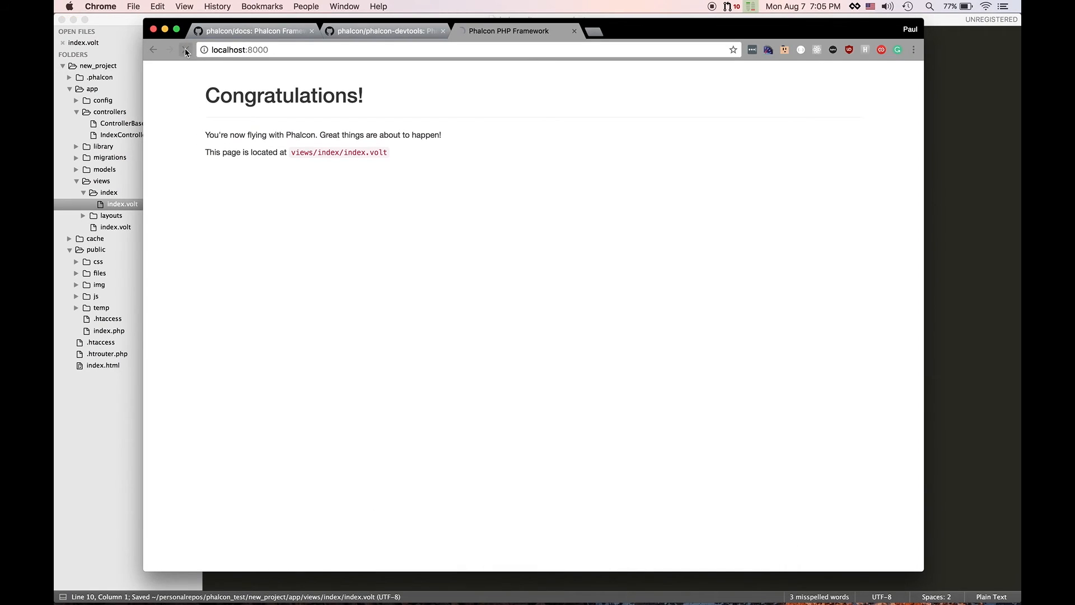
Reload localhost:8000 in Chrome to show the new I HEART PHALCON line.
click(186, 49)
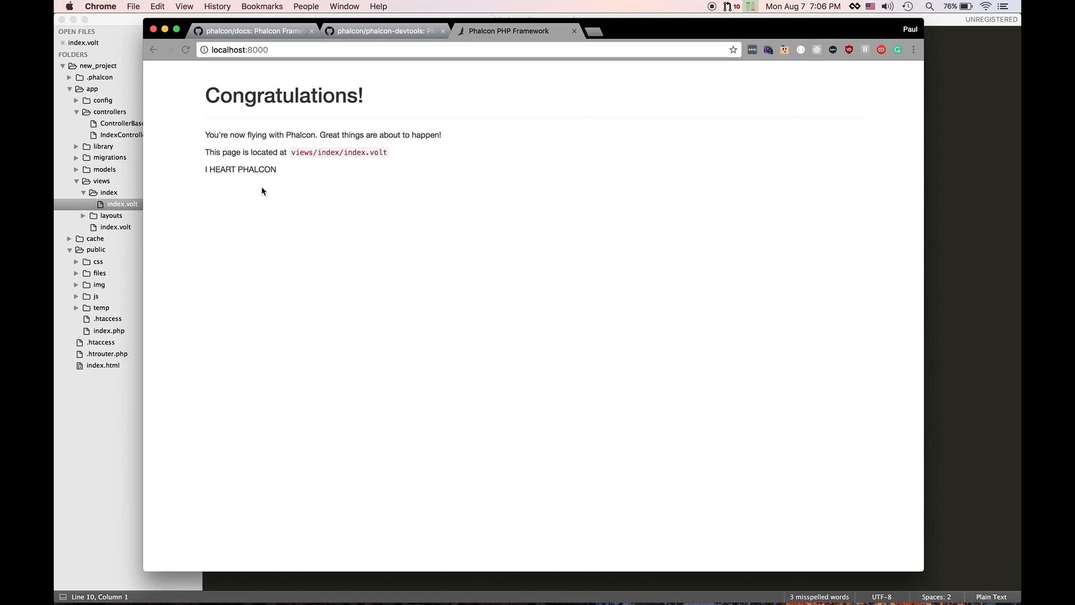
mouse_move(424, 222)
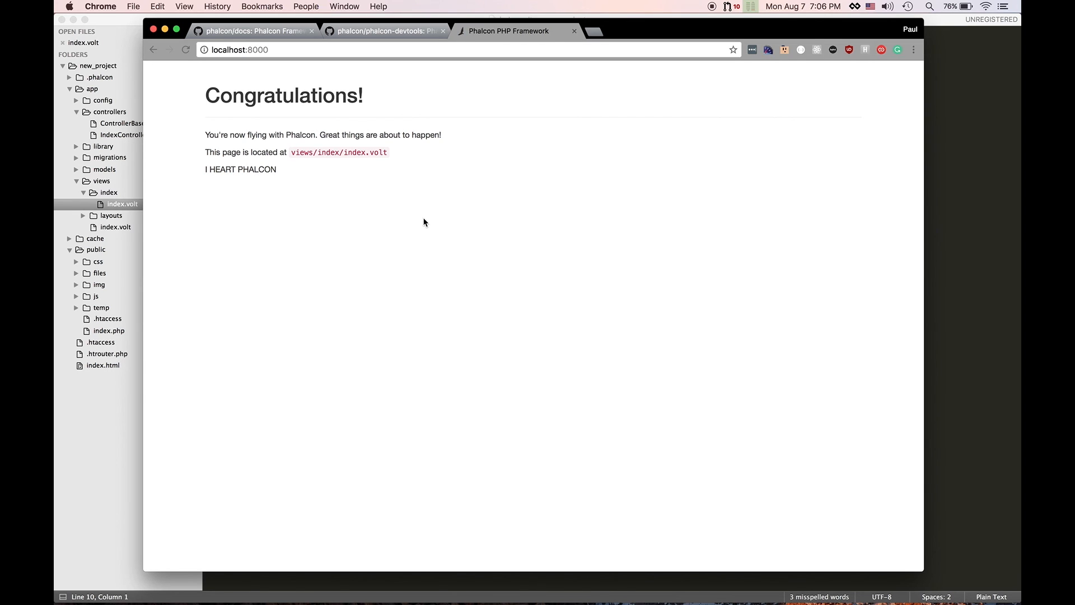